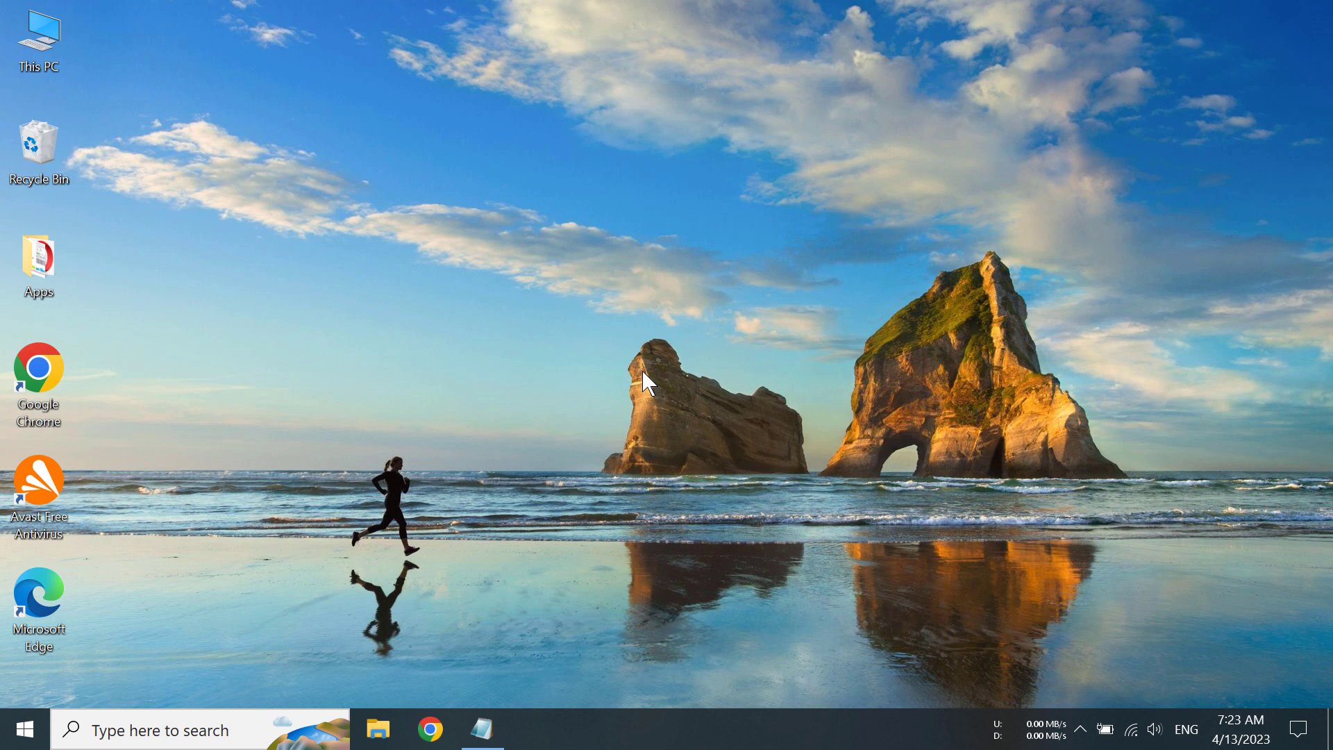
pyautogui.moveTo(139, 500)
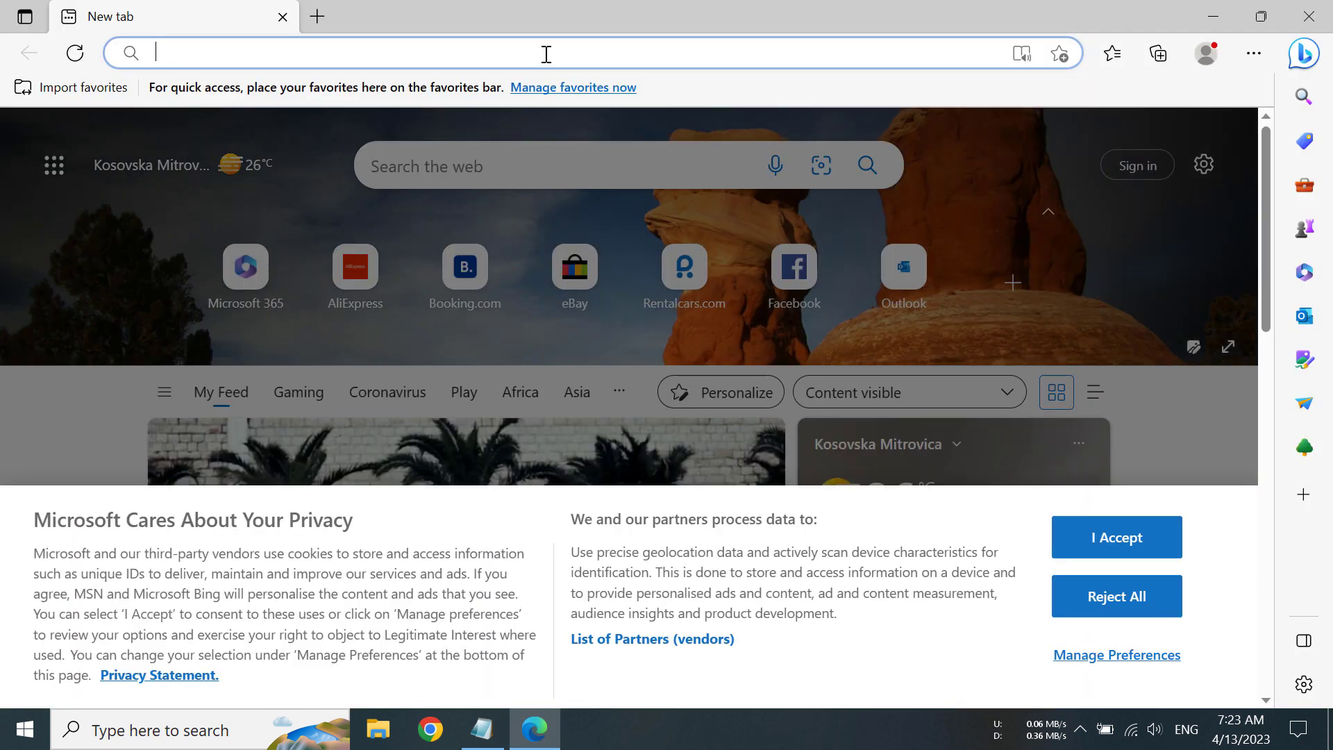
# - Go to google.com and enter 'Geforce experience' in the search box
pyautogui.write('google.com')
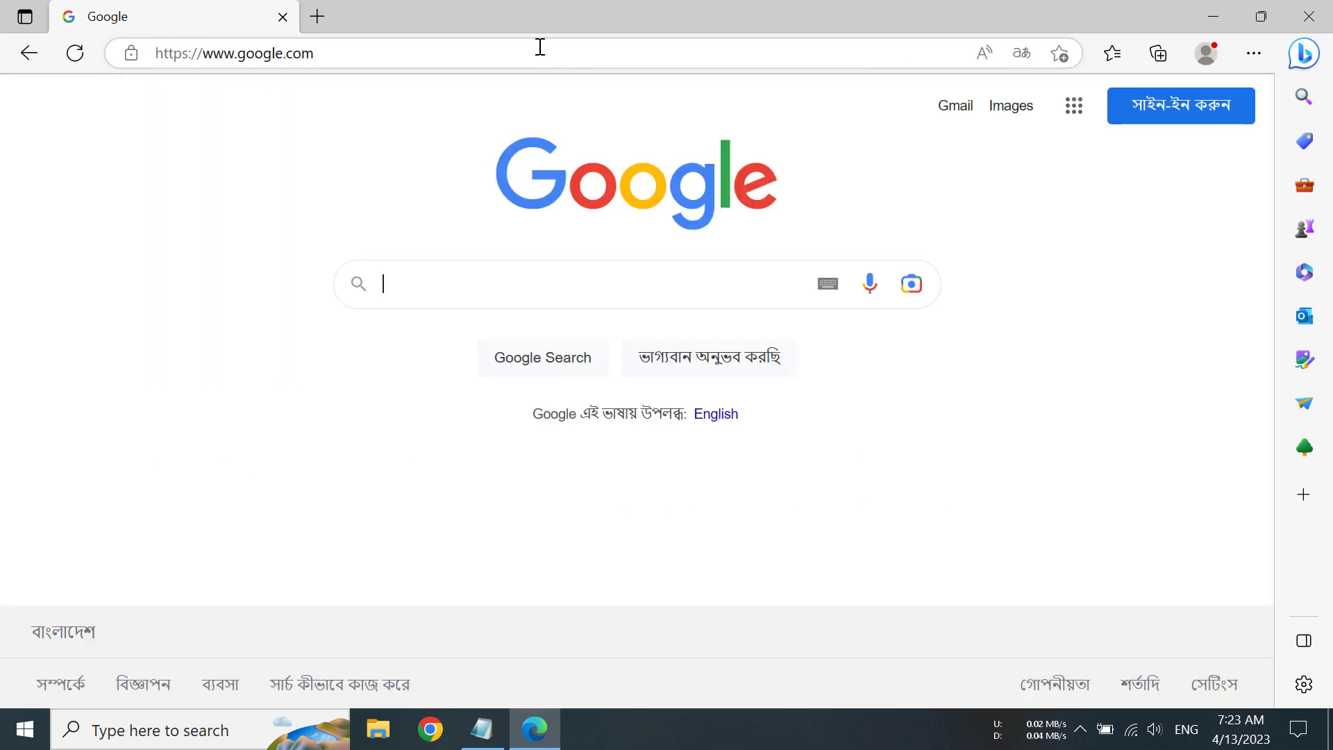
pyautogui.write('G')
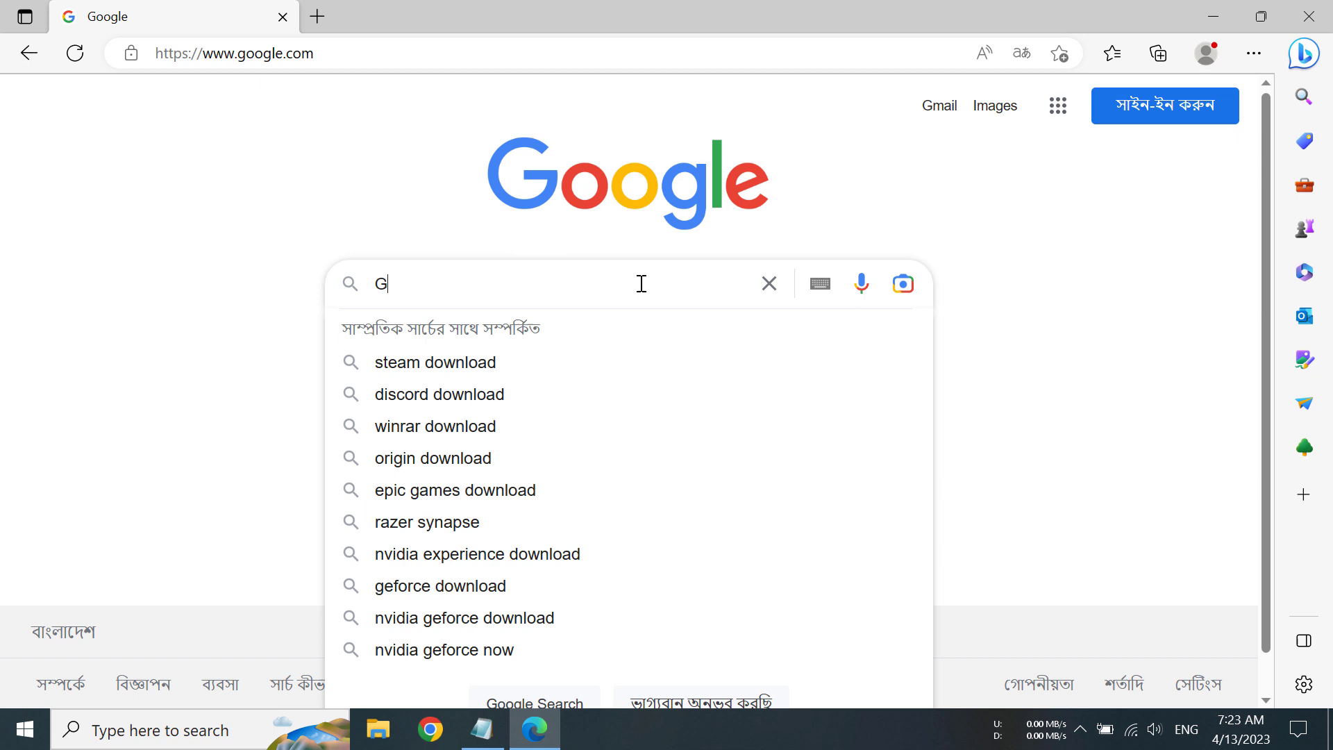
pyautogui.write('eforce ex')
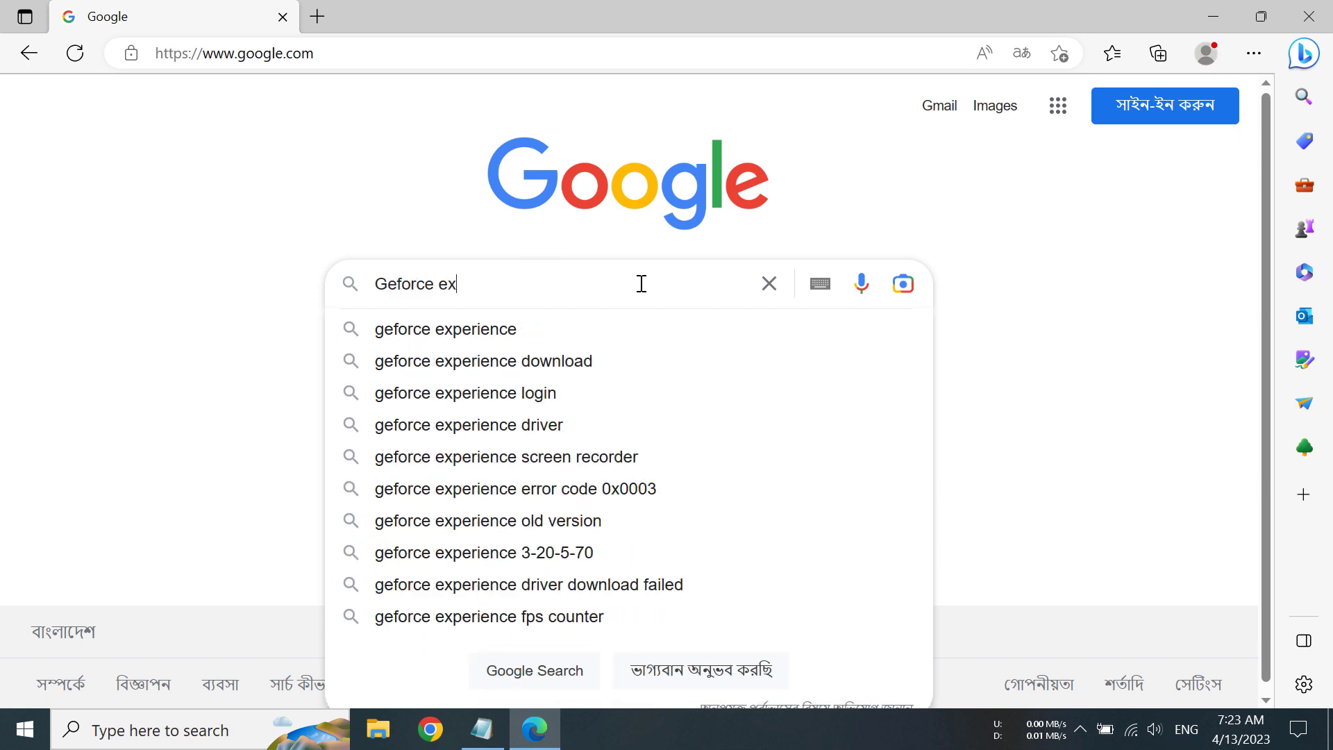
pyautogui.write('perience')
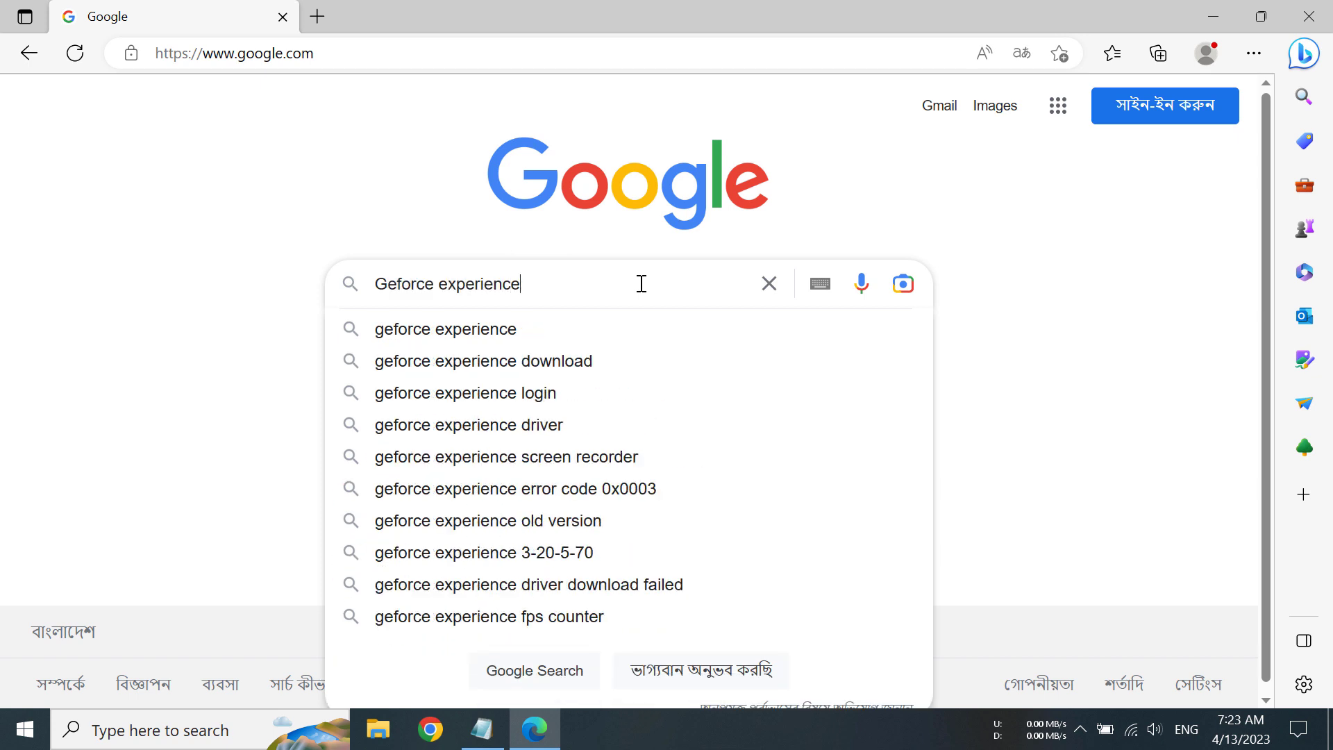
# - Search 'geforce experience download' and open the 'Download GeForce Experience - NVIDIA' result
pyautogui.click(484, 361)
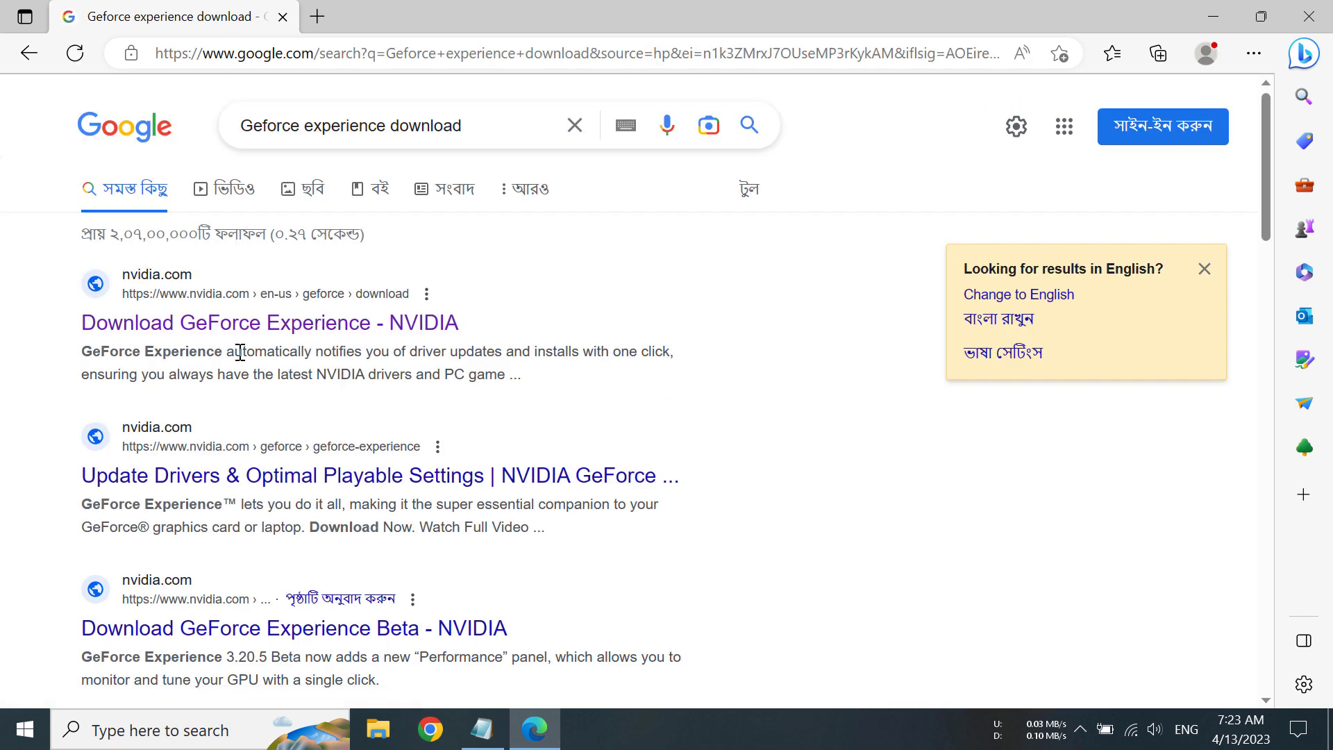
pyautogui.moveTo(398, 342)
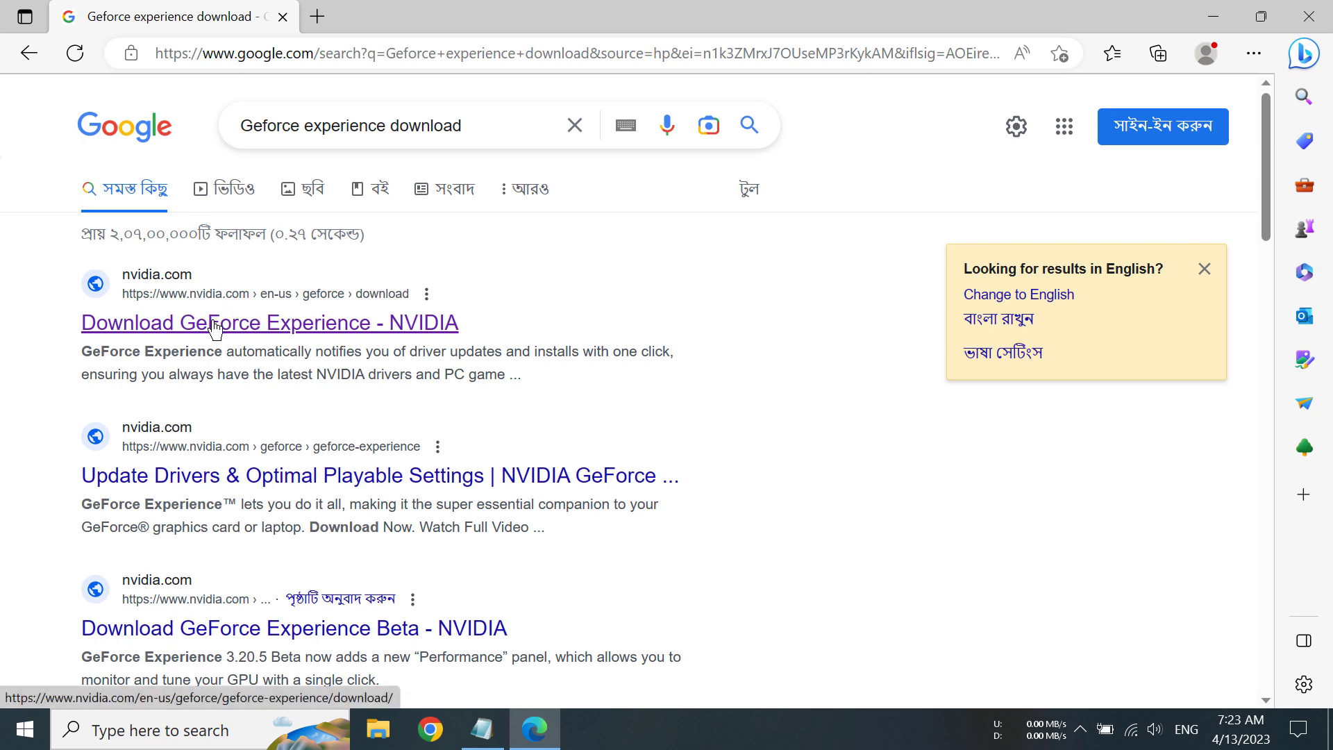
pyautogui.click(269, 322)
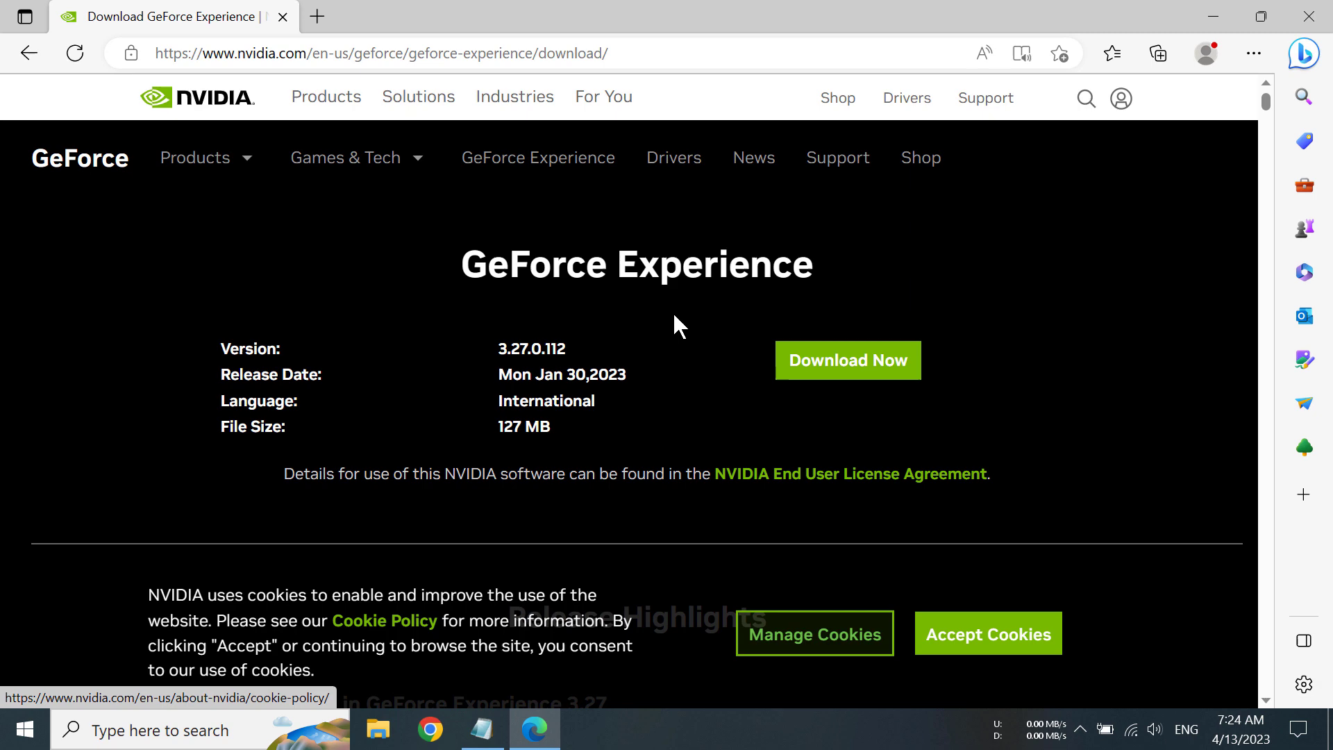
pyautogui.moveTo(659, 317)
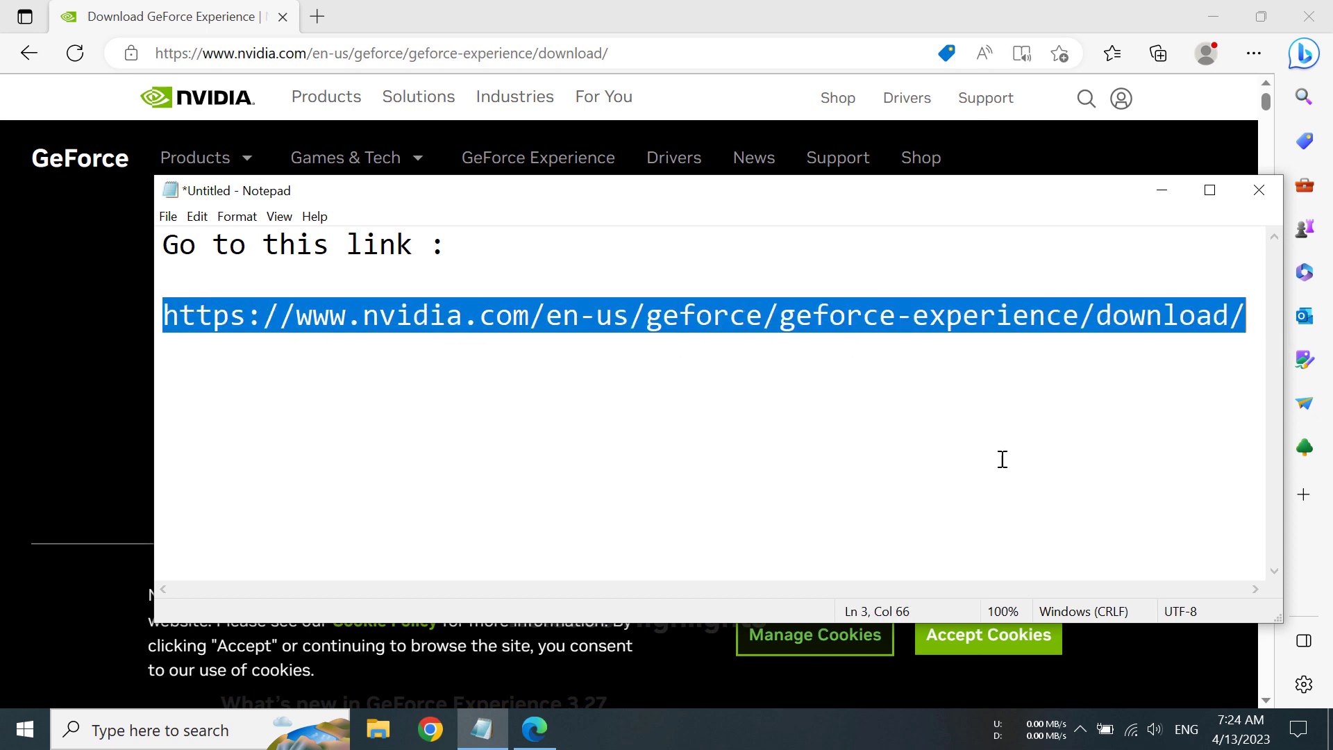
pyautogui.moveTo(1162, 190)
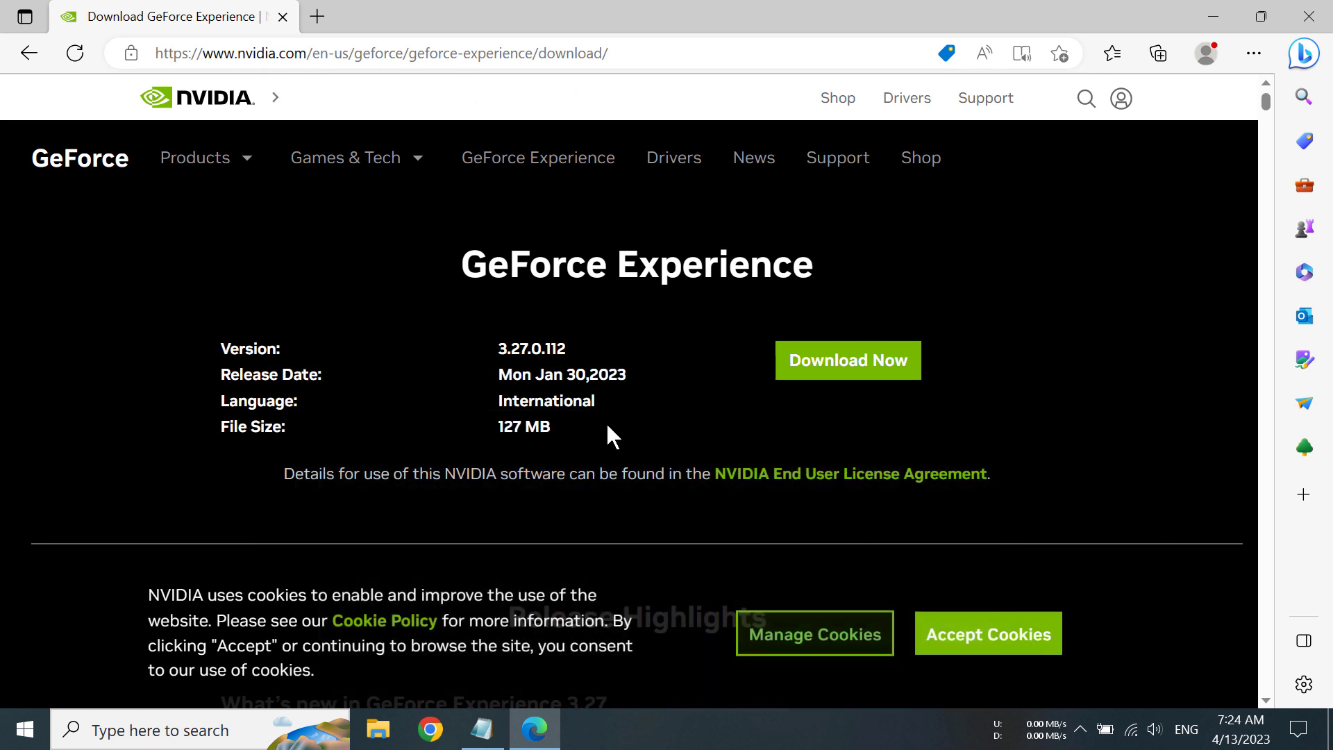
pyautogui.moveTo(842, 417)
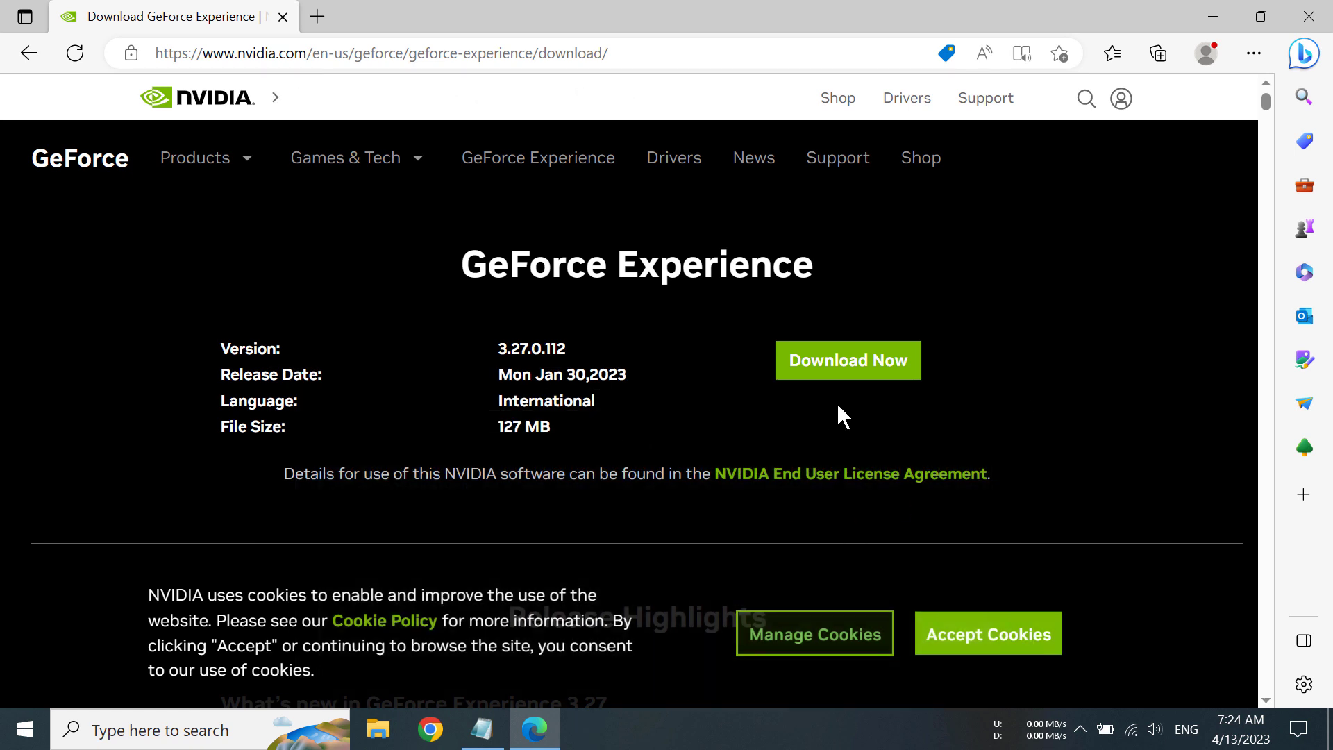
pyautogui.moveTo(853, 382)
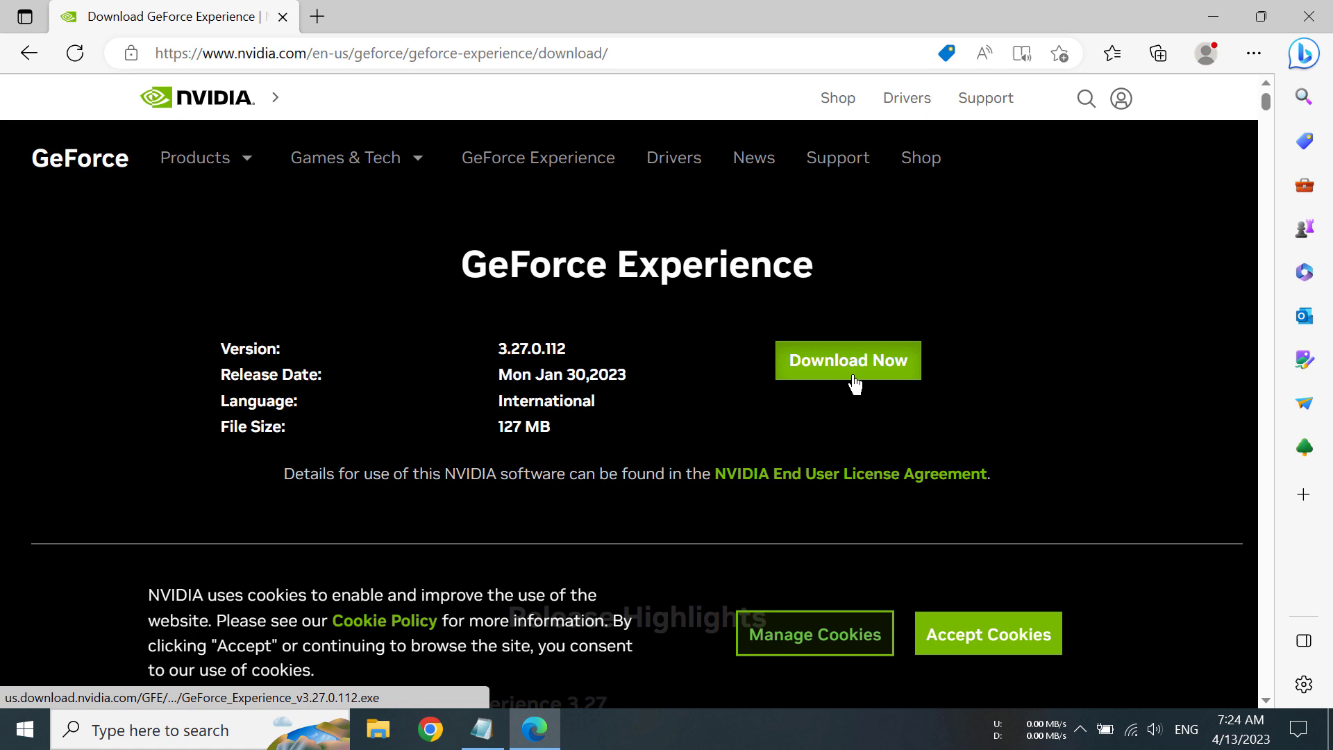
# - Download the GeForce Experience 3.27.0.112 installer and open the exe from Downloads
pyautogui.click(848, 360)
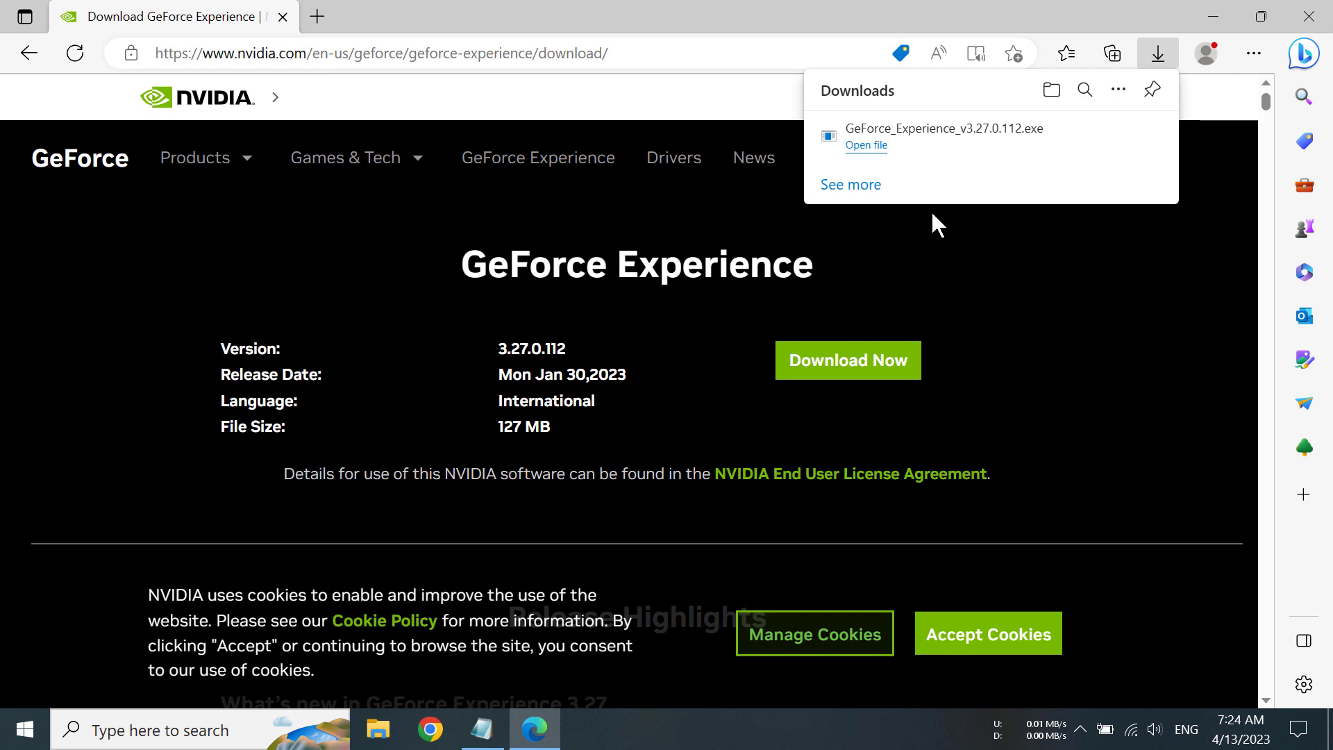
pyautogui.moveTo(923, 140)
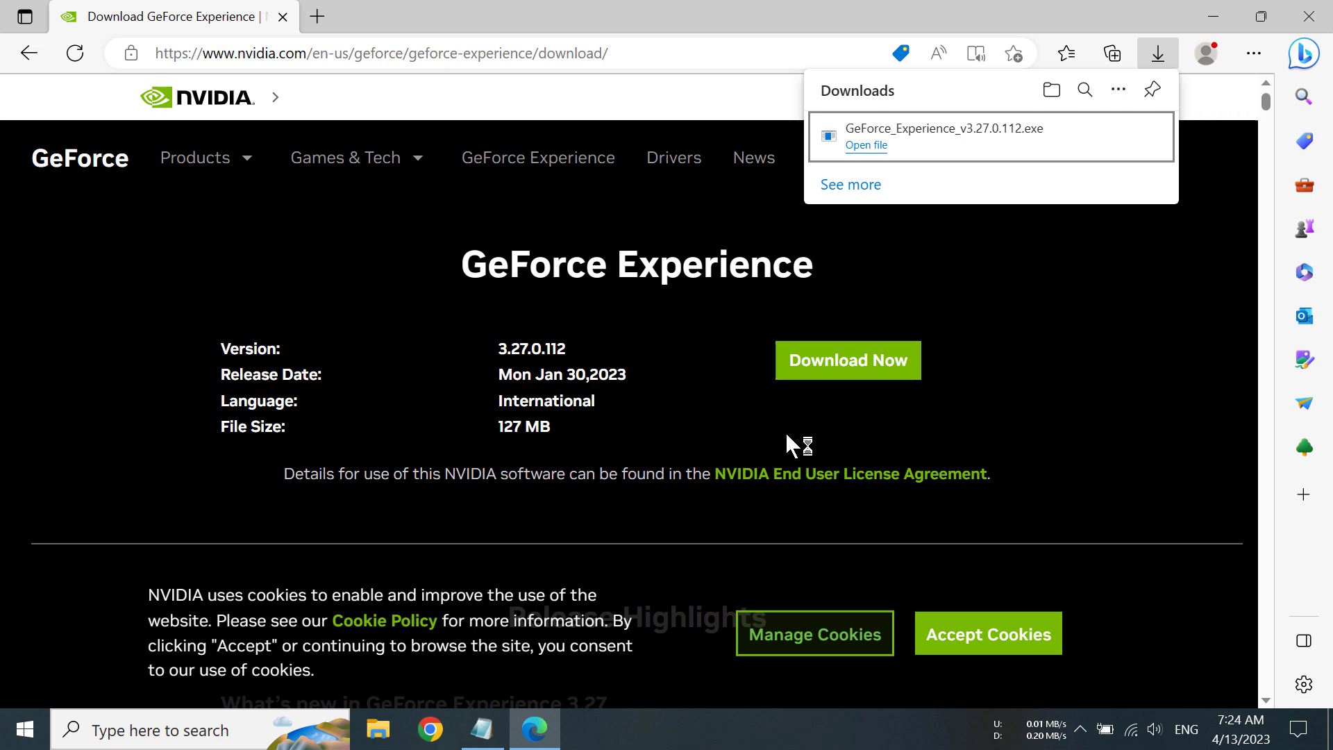
pyautogui.click(865, 145)
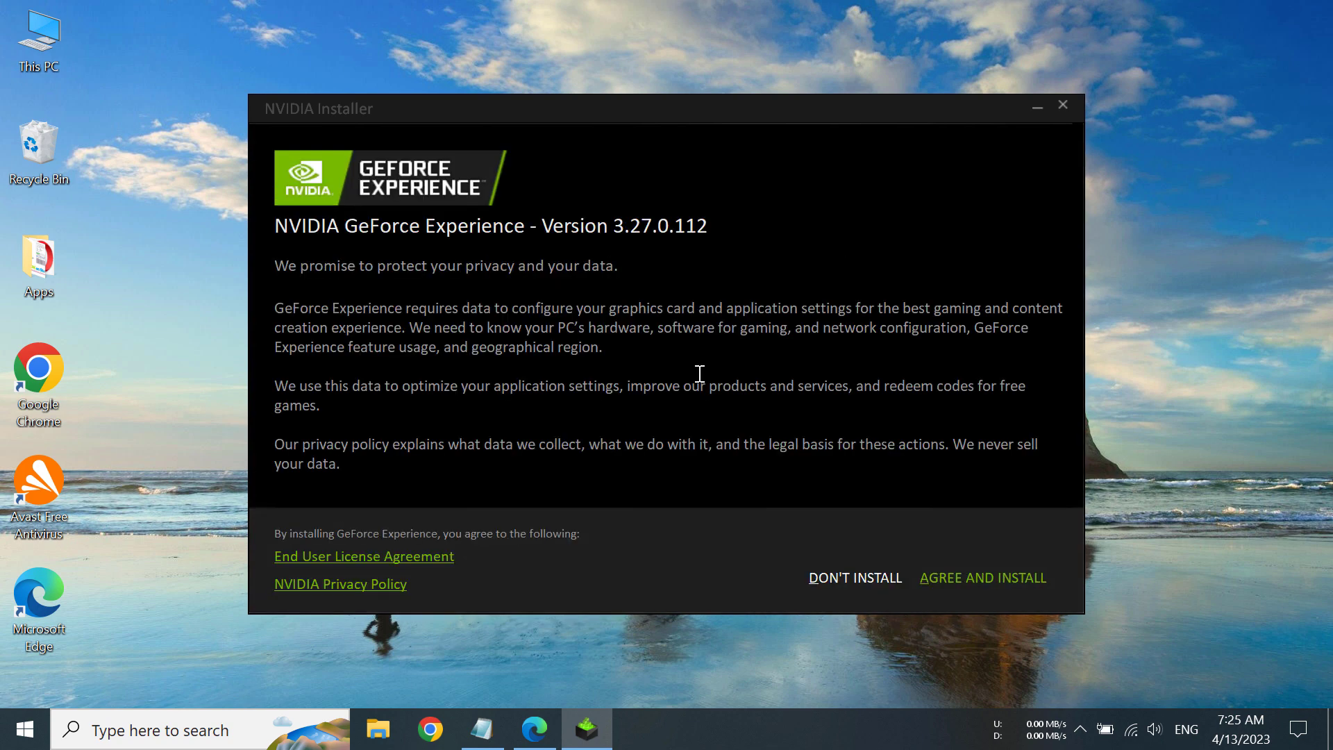
pyautogui.moveTo(982, 579)
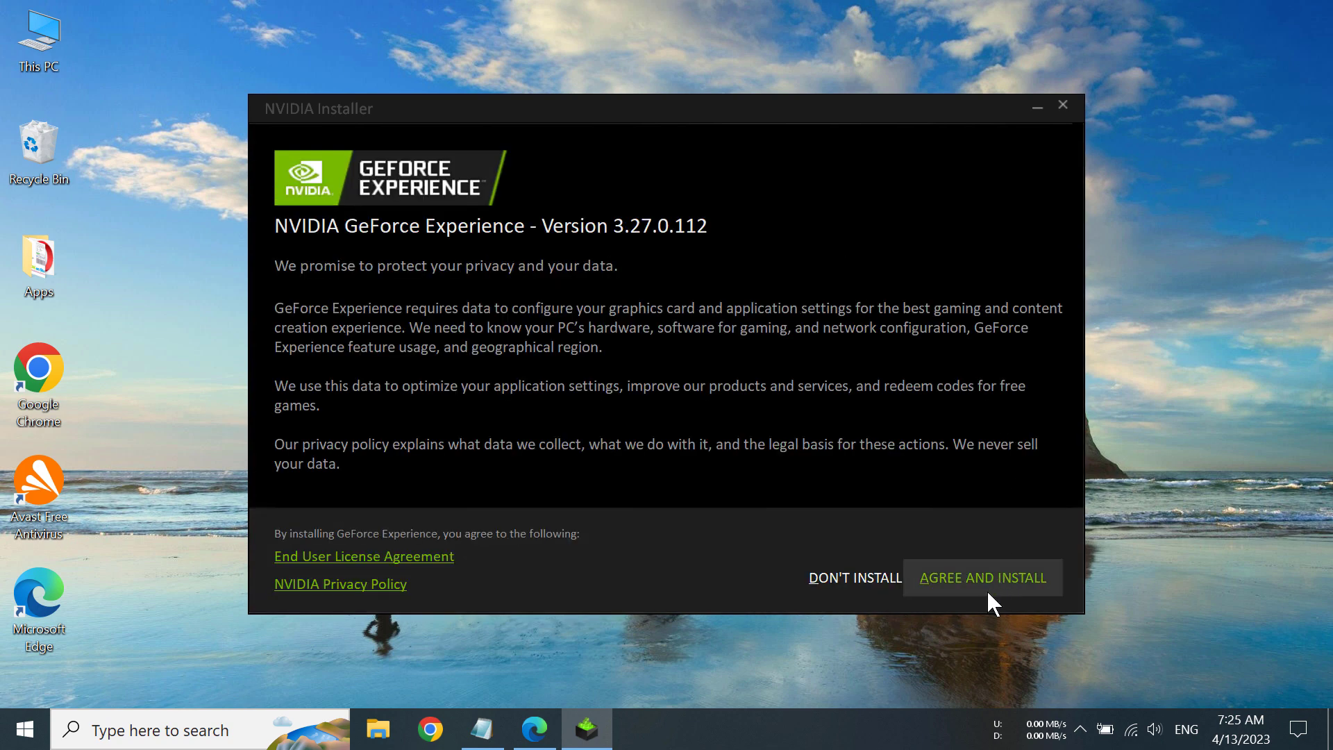
# - Agree to NVIDIA's license and install GeForce Experience
pyautogui.click(982, 577)
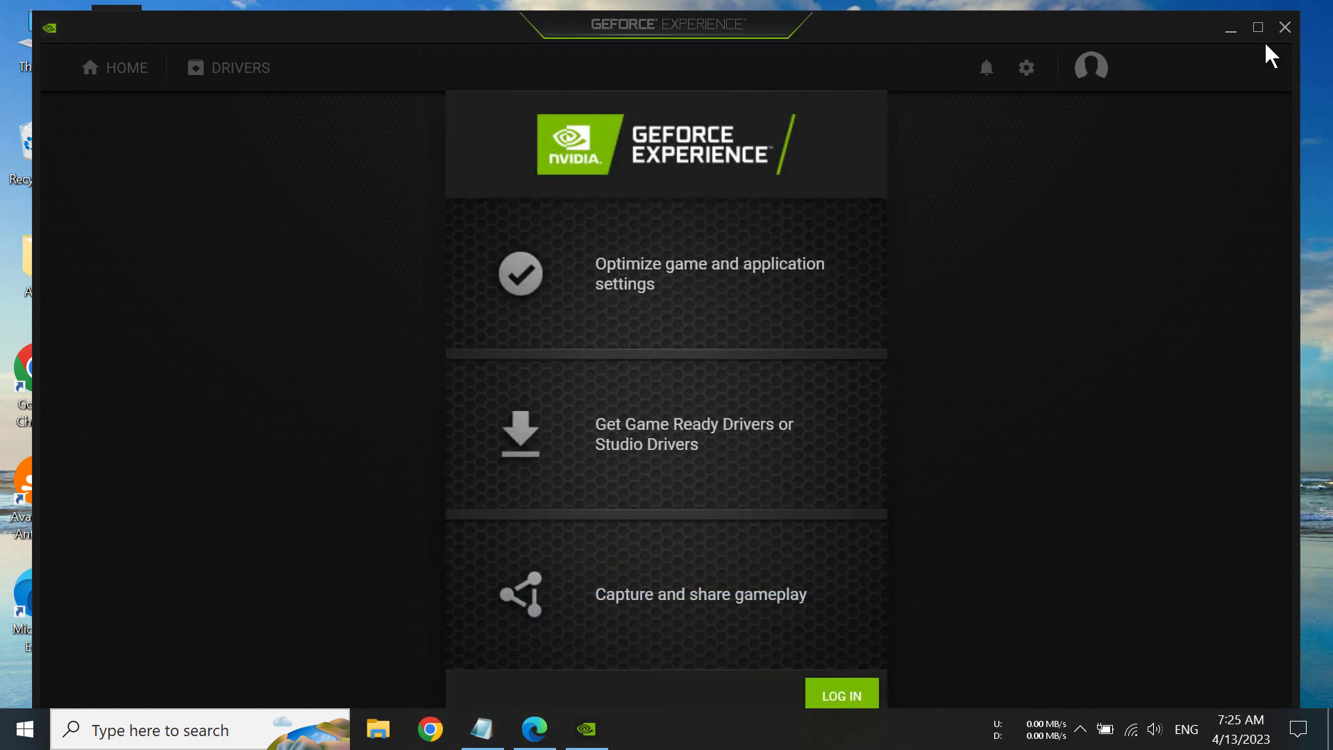
# - Close the GeForce Experience login window, returning to the desktop with its shortcut
pyautogui.click(1285, 27)
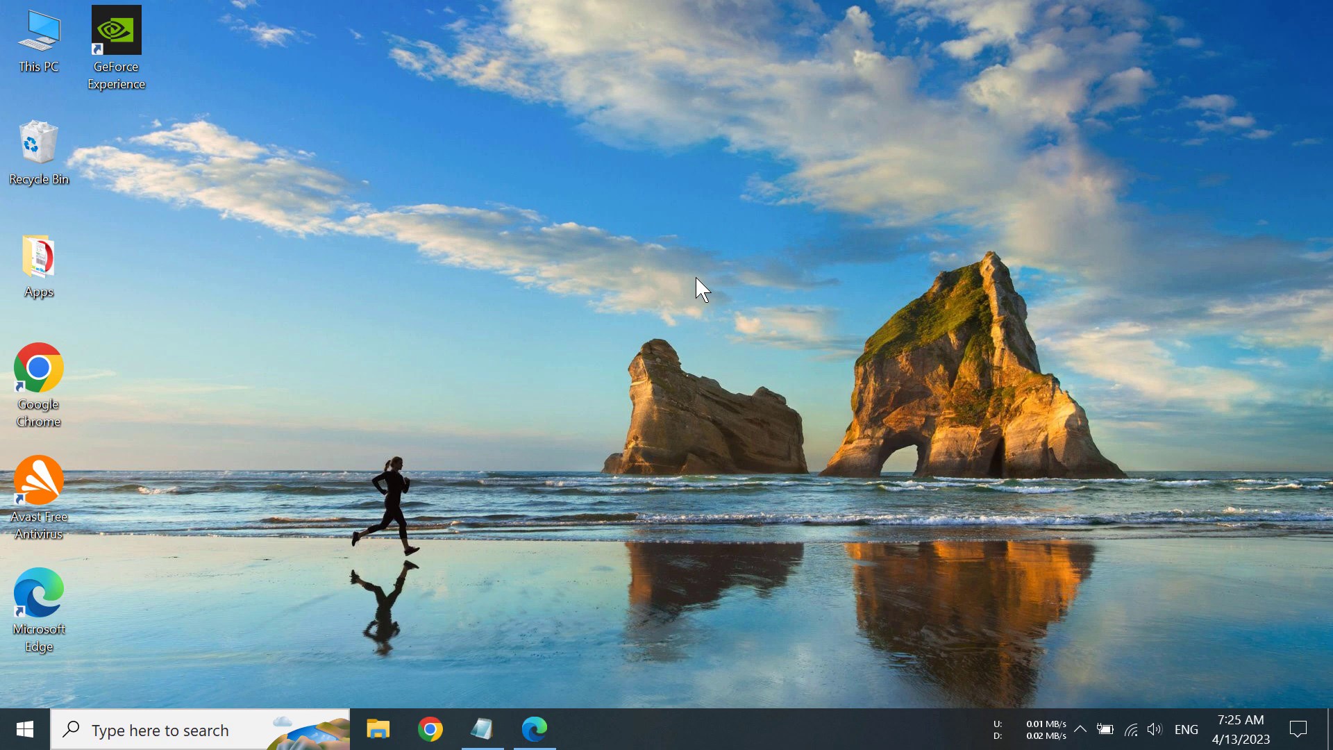